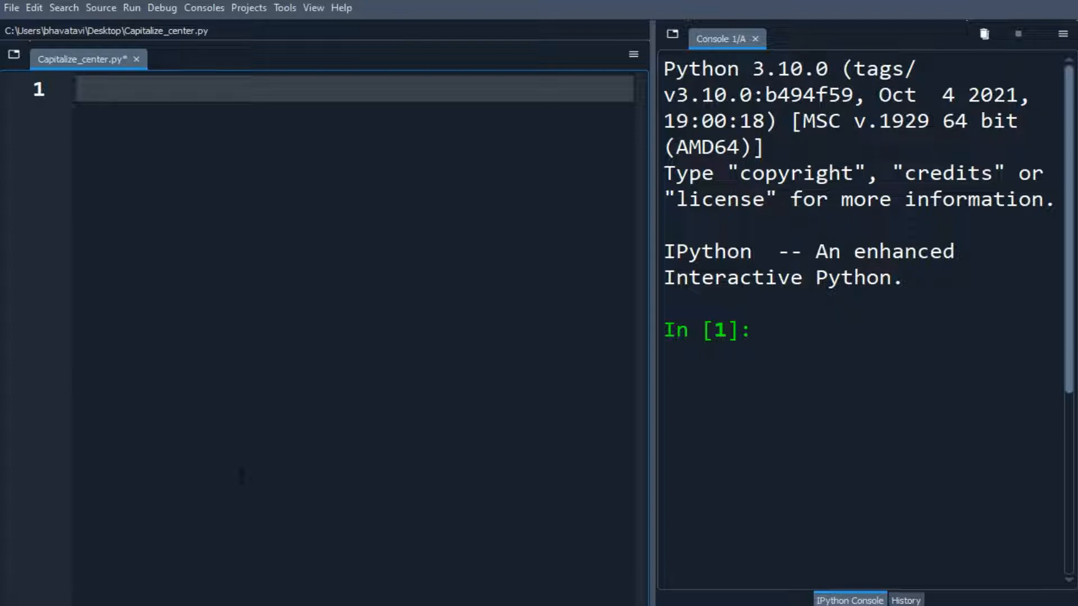
# - Assign the sentence "python is awesome." to the variable string
pyautogui.write('string')
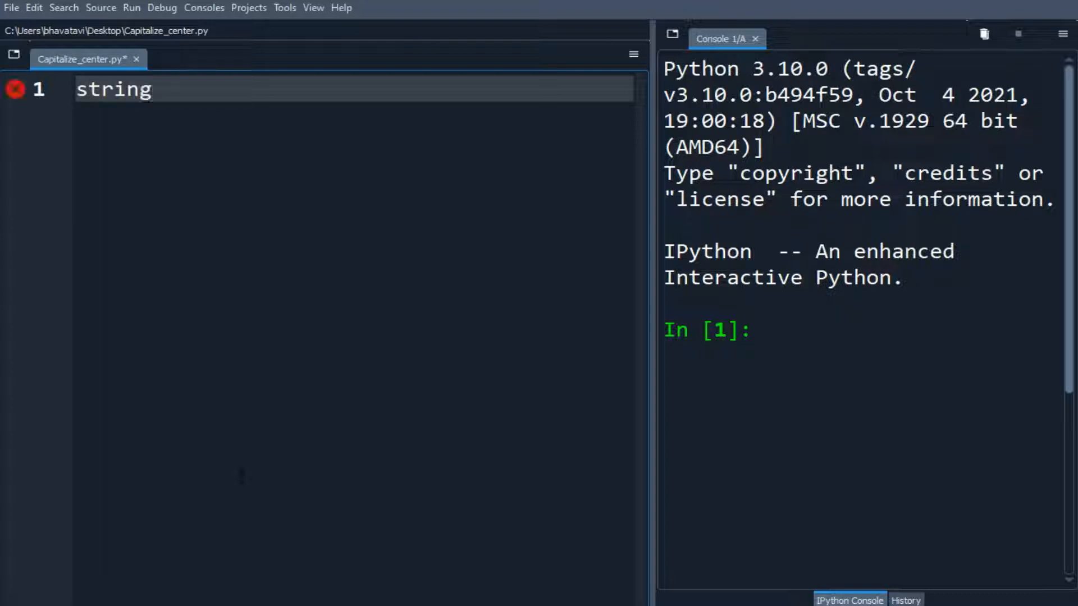
pyautogui.write('=')
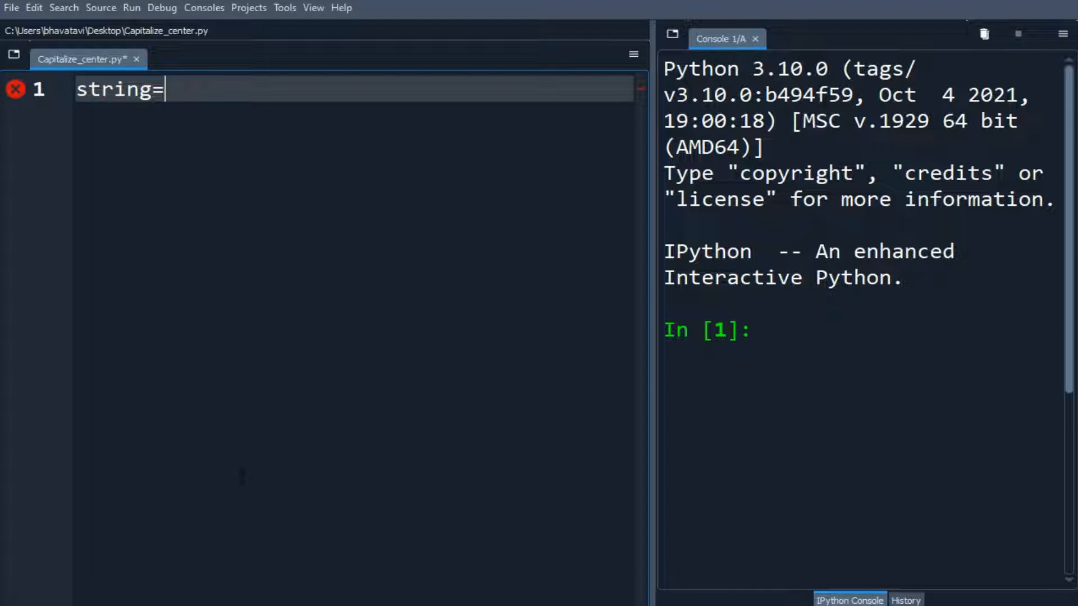
pyautogui.write('"python i"')
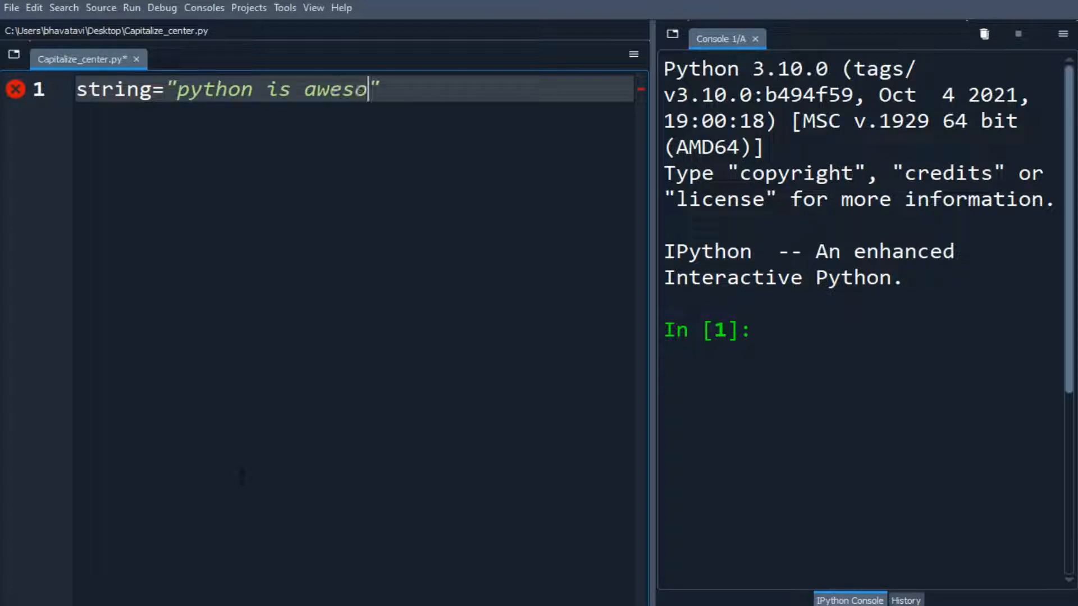
pyautogui.write('me.')
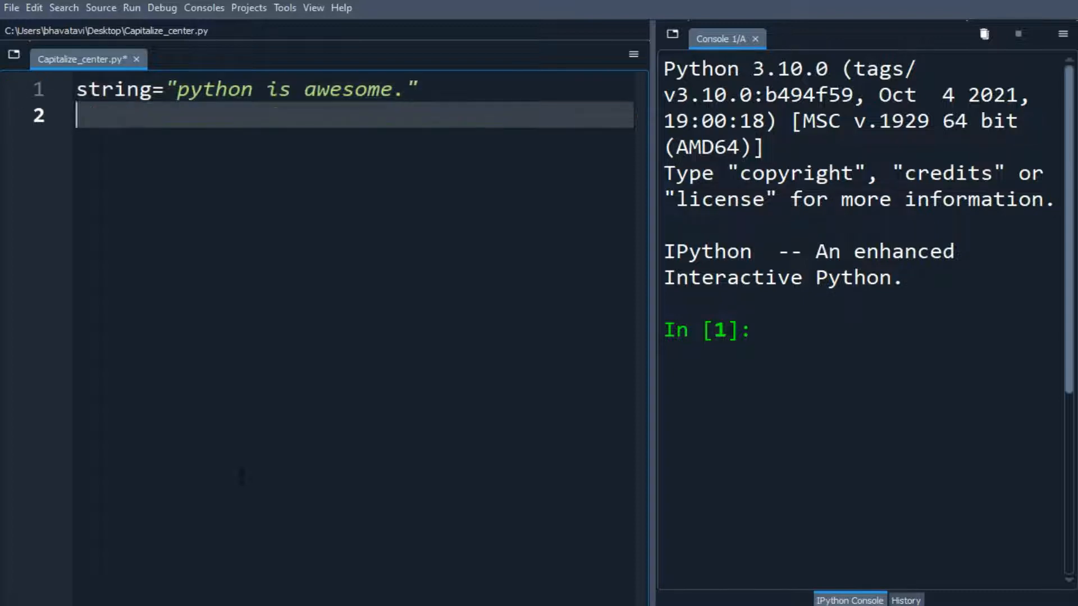
# - Store string.capitalize() in capitalized_string
pyautogui.write('capit')
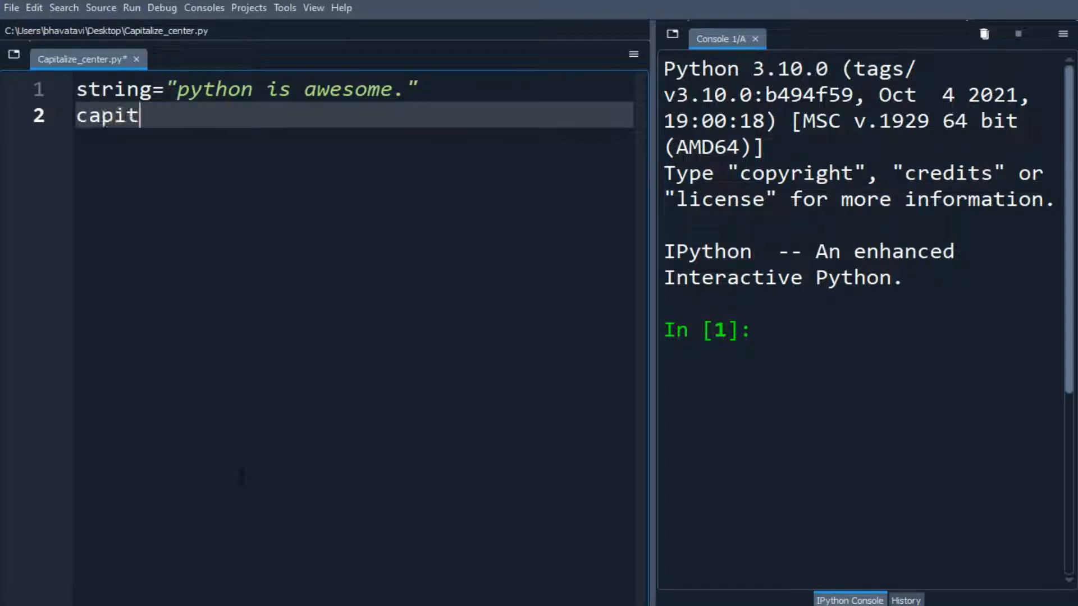
pyautogui.write('alized_')
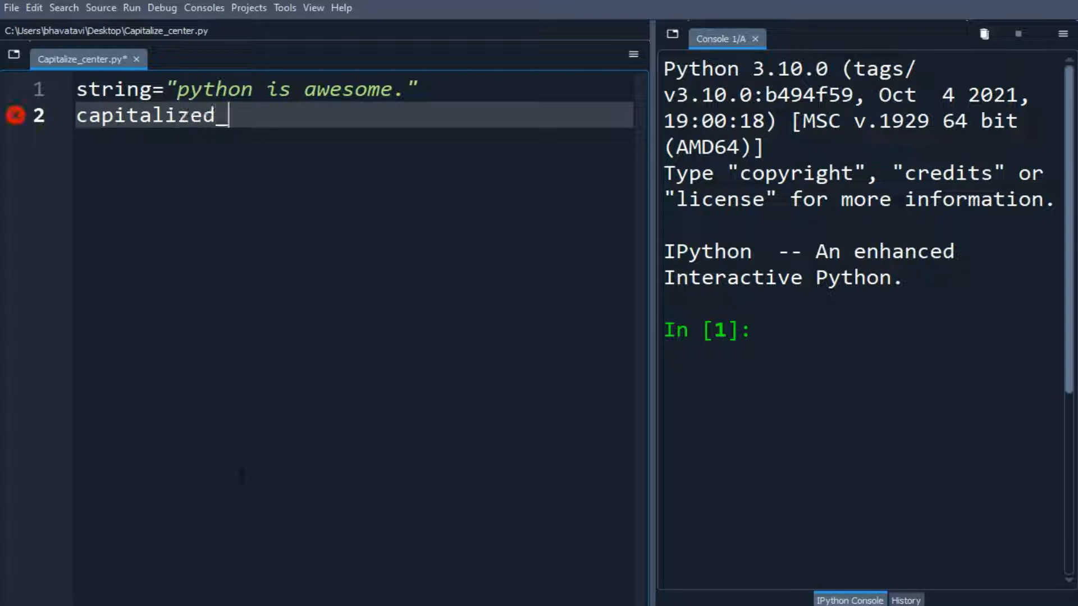
pyautogui.write('strin')
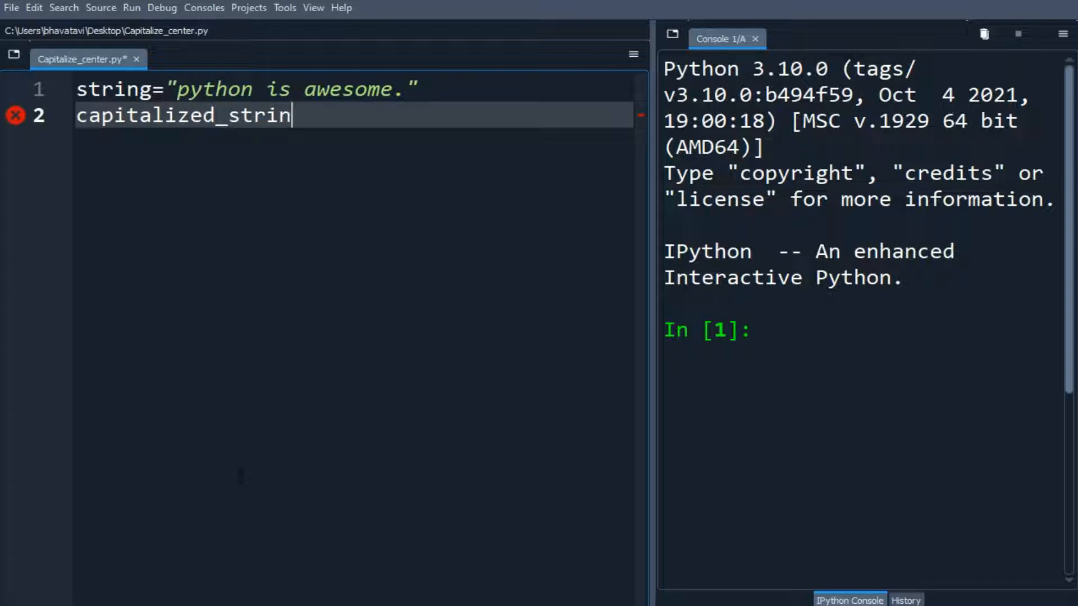
pyautogui.write('g=')
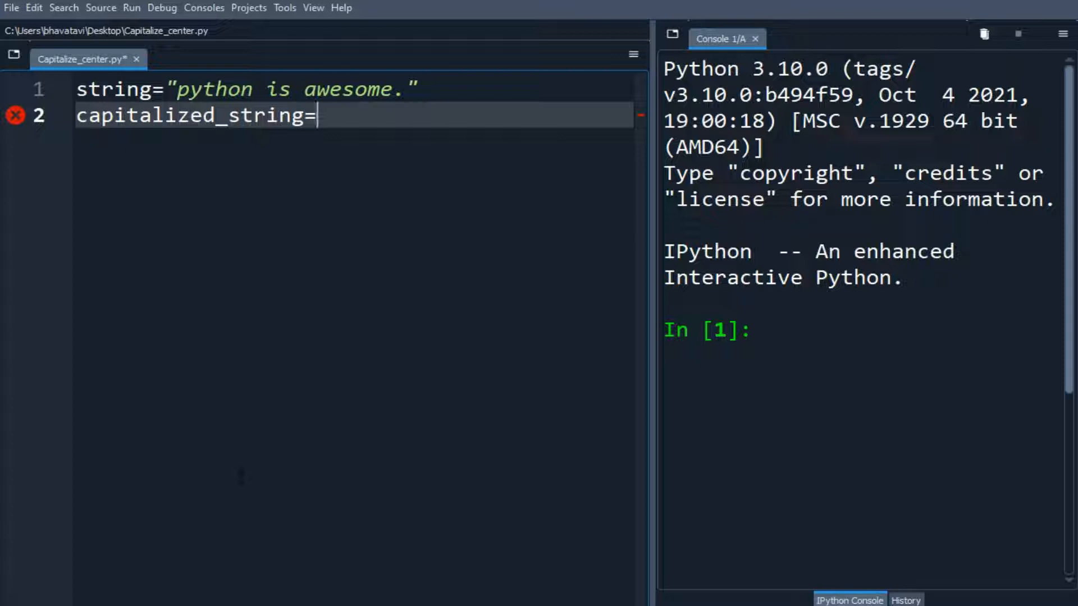
pyautogui.write('string')
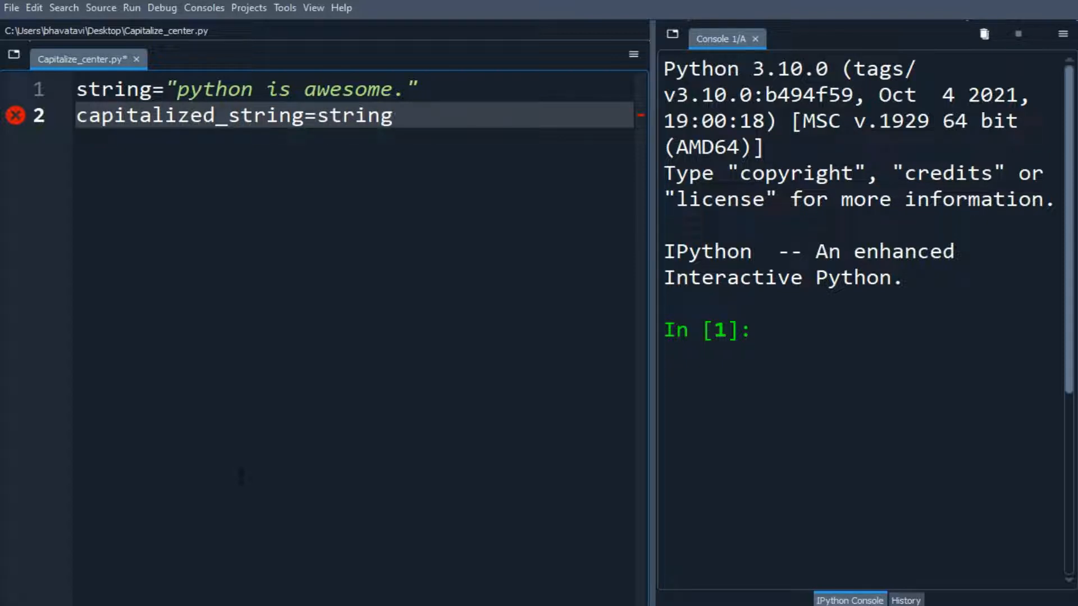
pyautogui.write('.capitaliz')
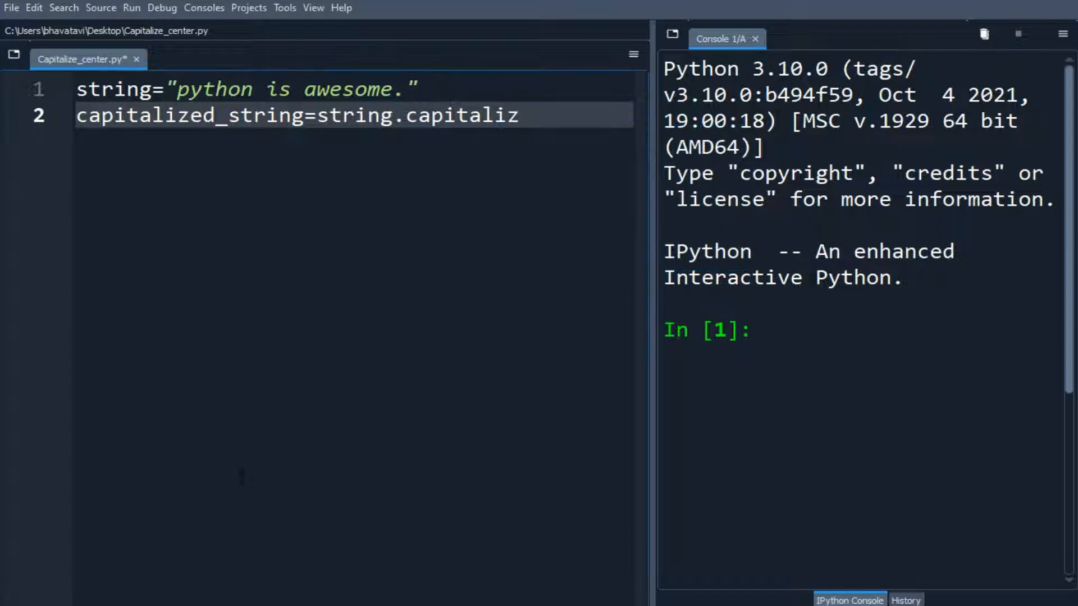
pyautogui.write('e()')
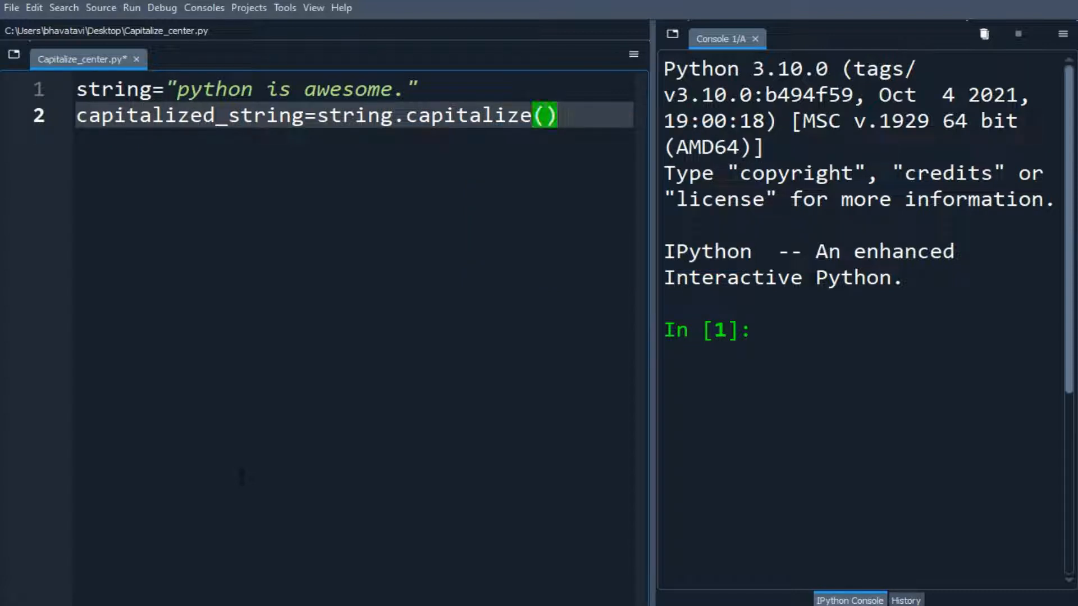
# - Start printing capitalized_string with the label 'Capitalized string:'
pyautogui.write('prion')
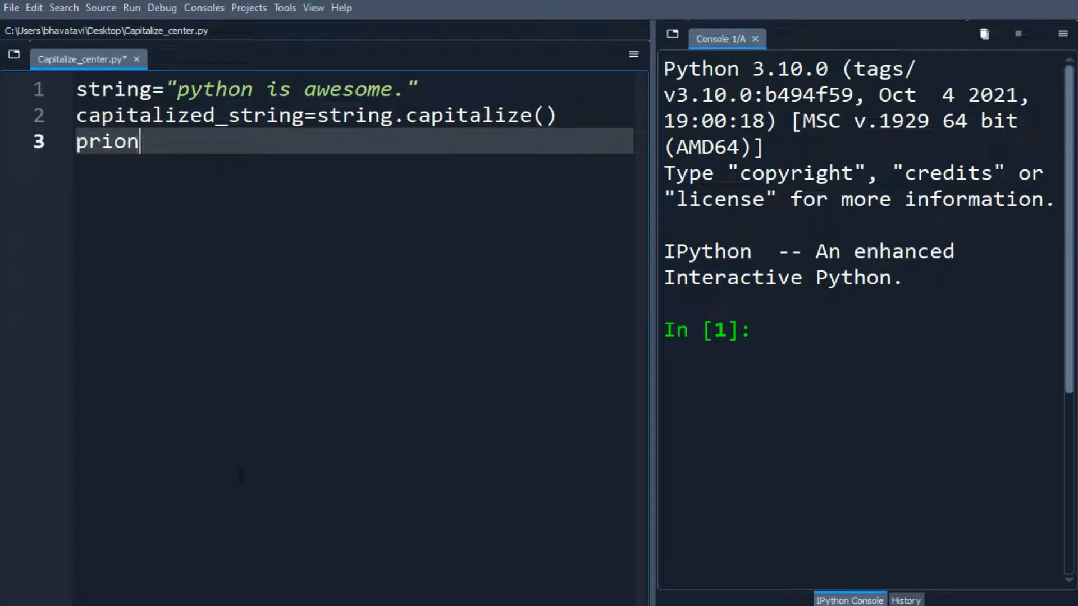
pyautogui.write('print(')
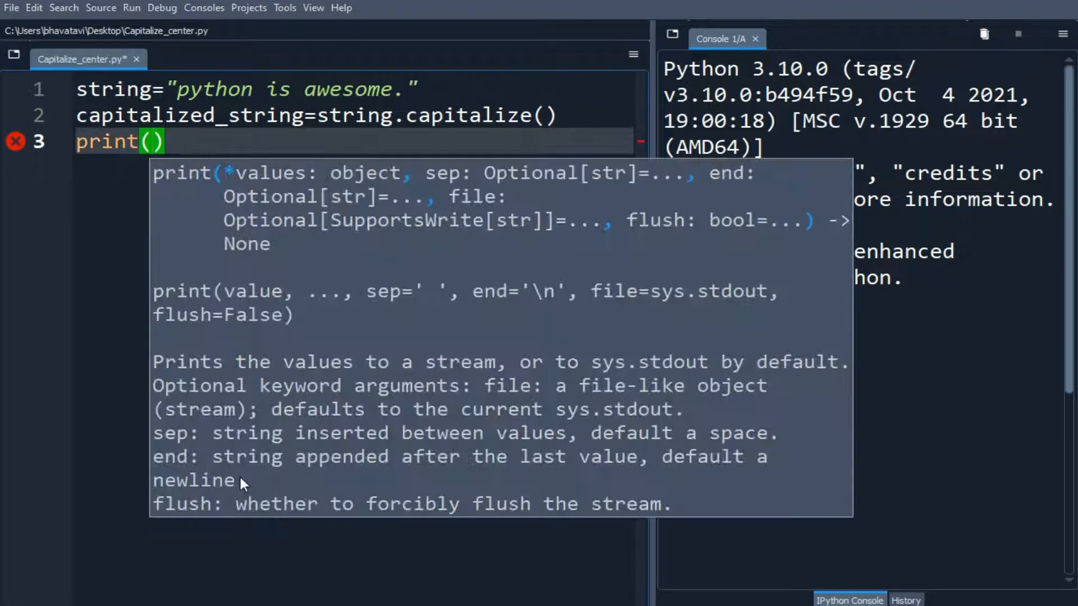
pyautogui.write("'")
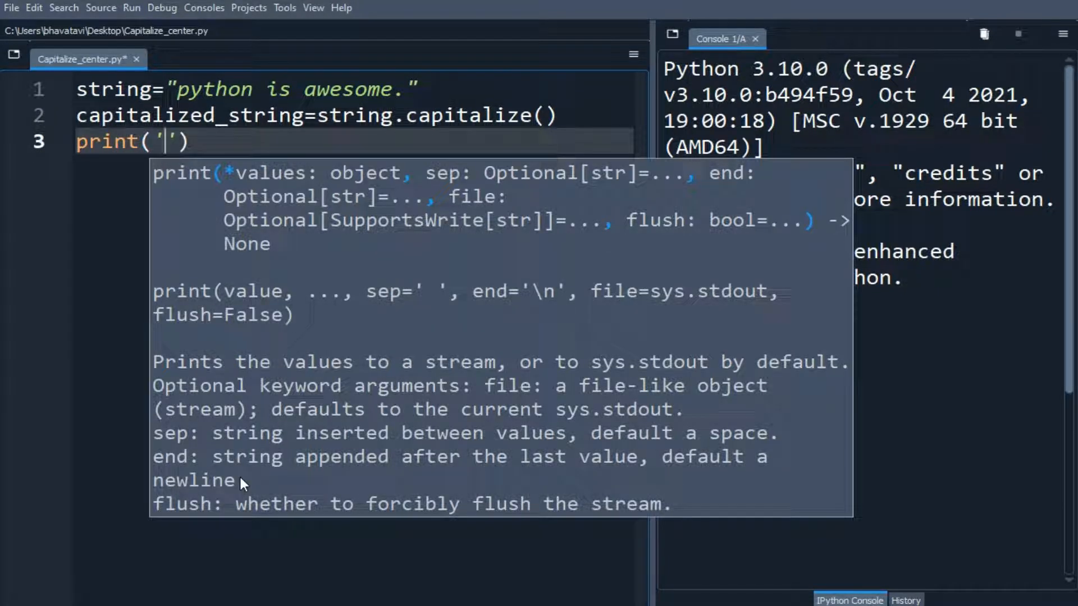
pyautogui.write('Capitali')
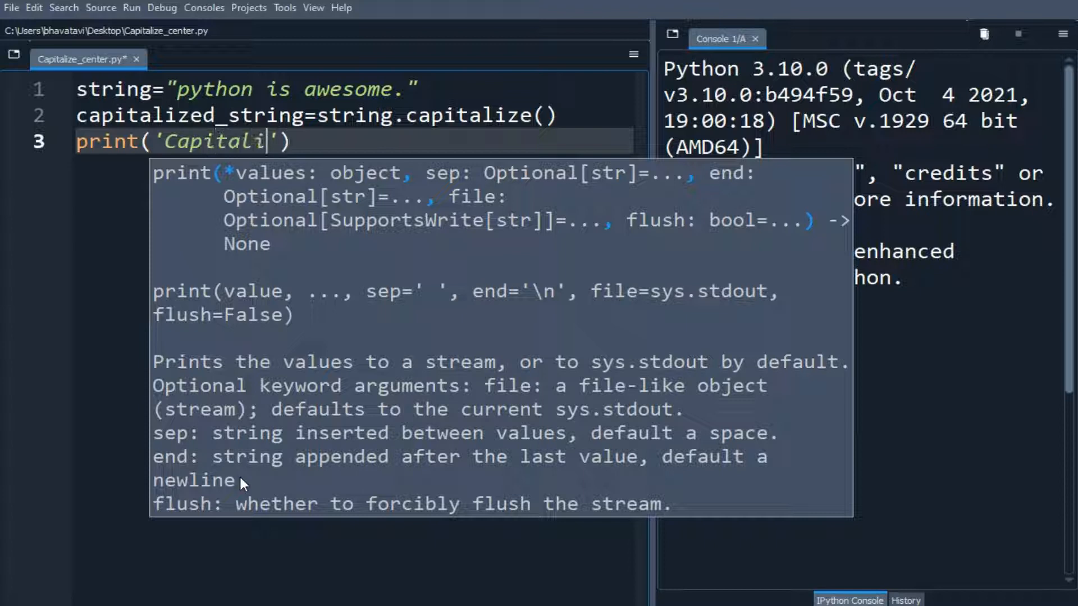
pyautogui.write('zed')
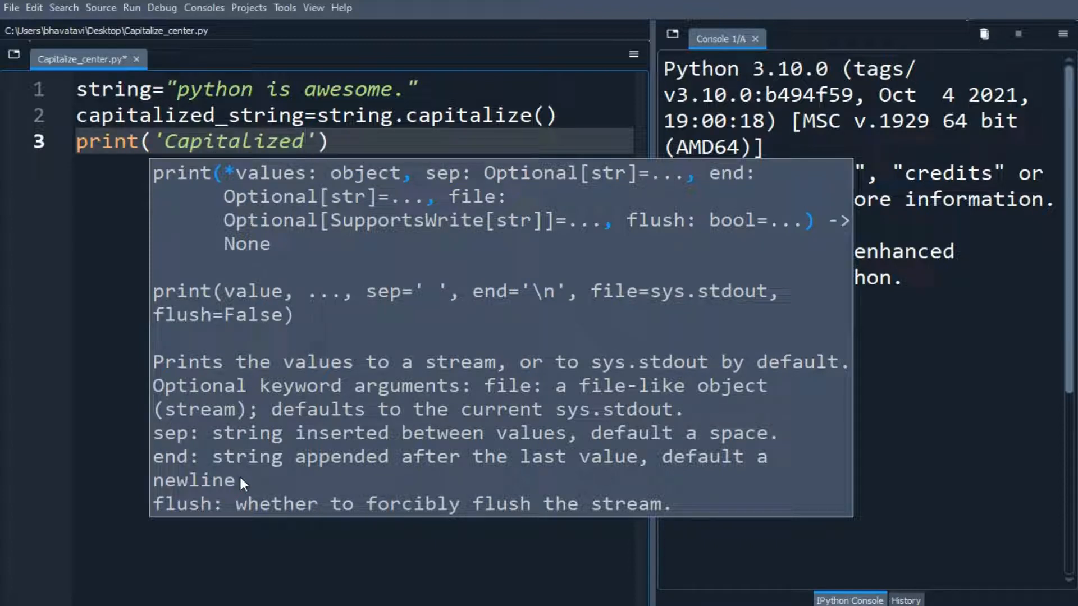
pyautogui.write('string:')
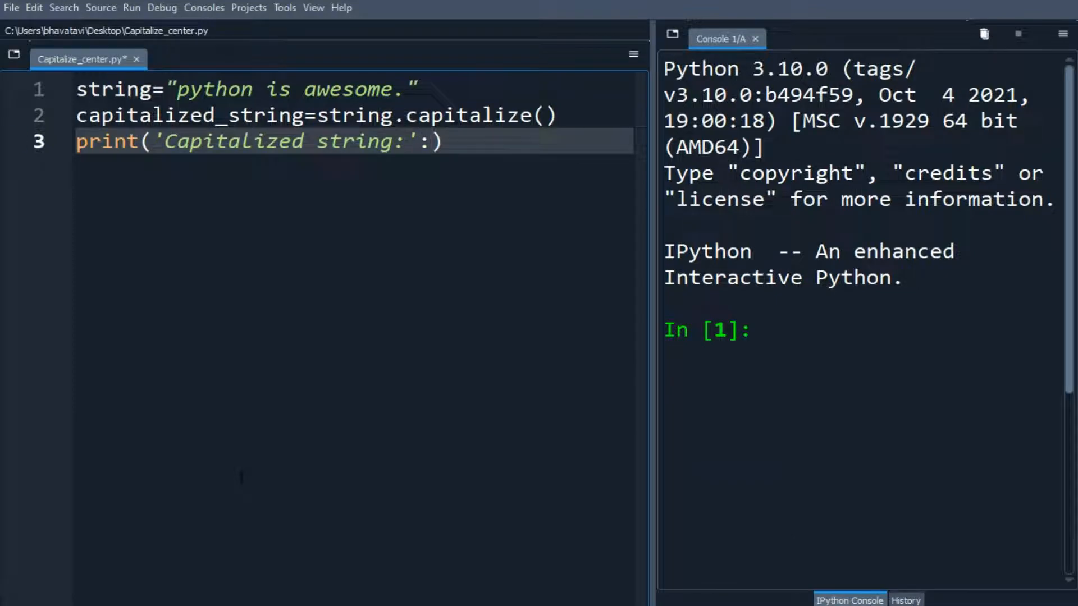
pyautogui.write(',capitalized_stri')
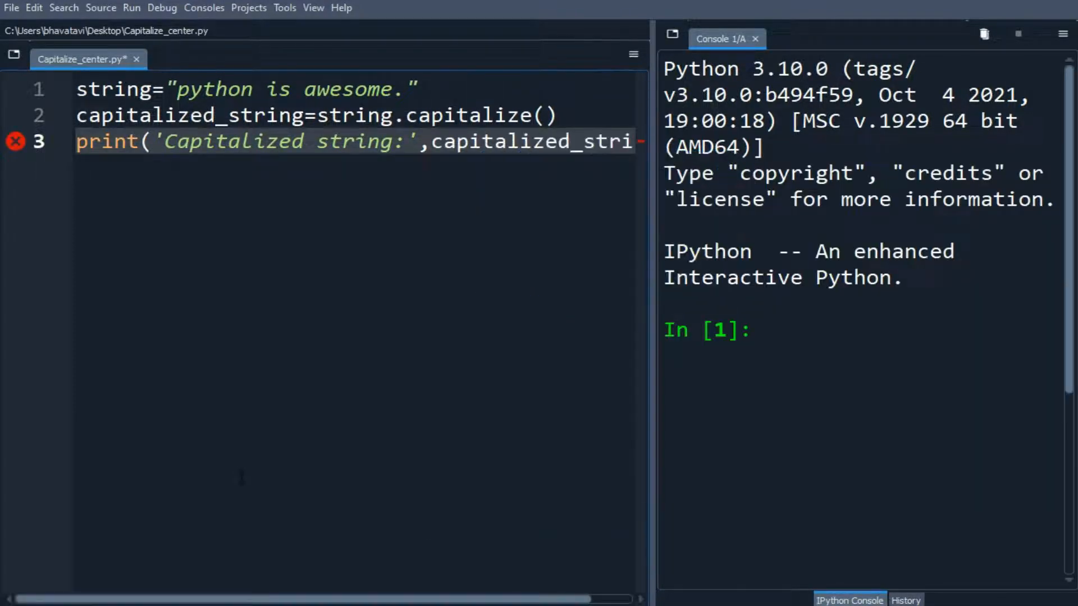
# - Run the script to print 'Capitalized string: Python is awesome.' and duplicate the three lines
pyautogui.press('F5')
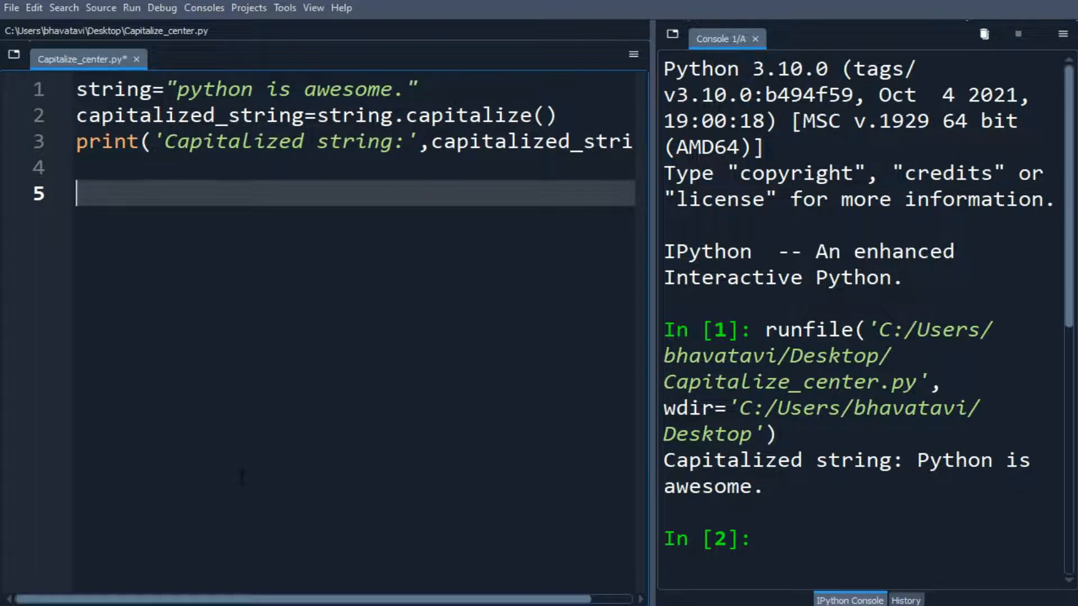
pyautogui.press('ctrl+a')
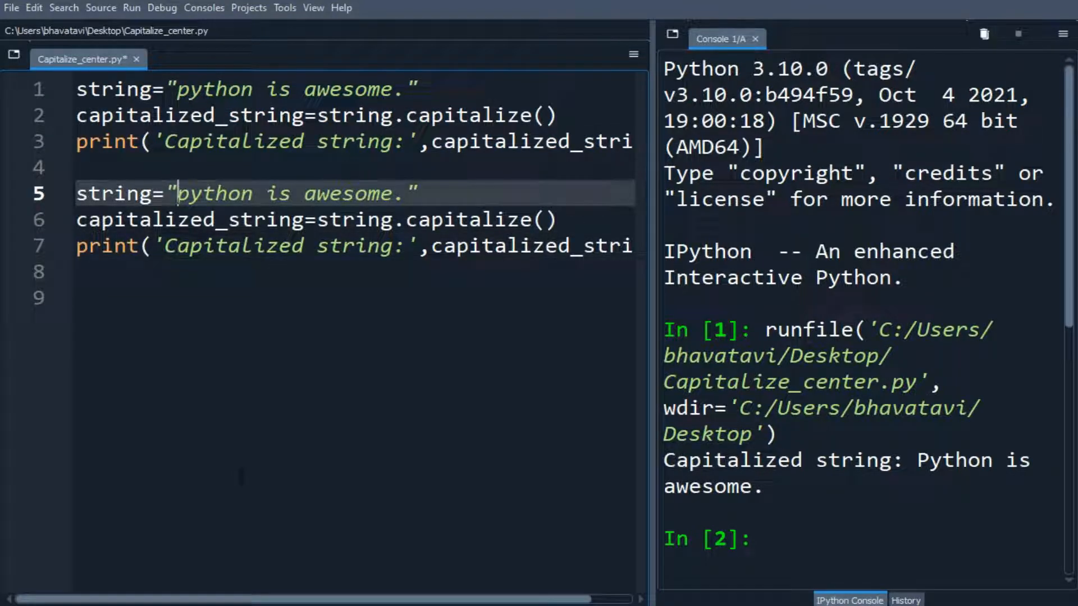
# - Replace the second copy's sentence with '+ is an operator.' and rerun the script
pyautogui.moveTo(177, 193); pyautogui.dragTo(404, 193)
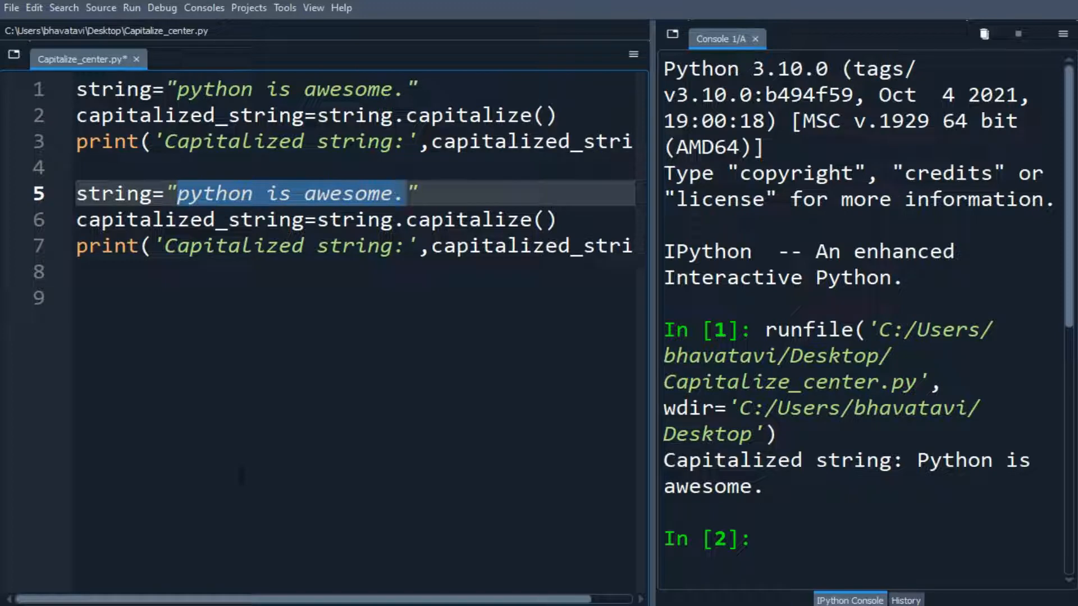
pyautogui.write('+ "')
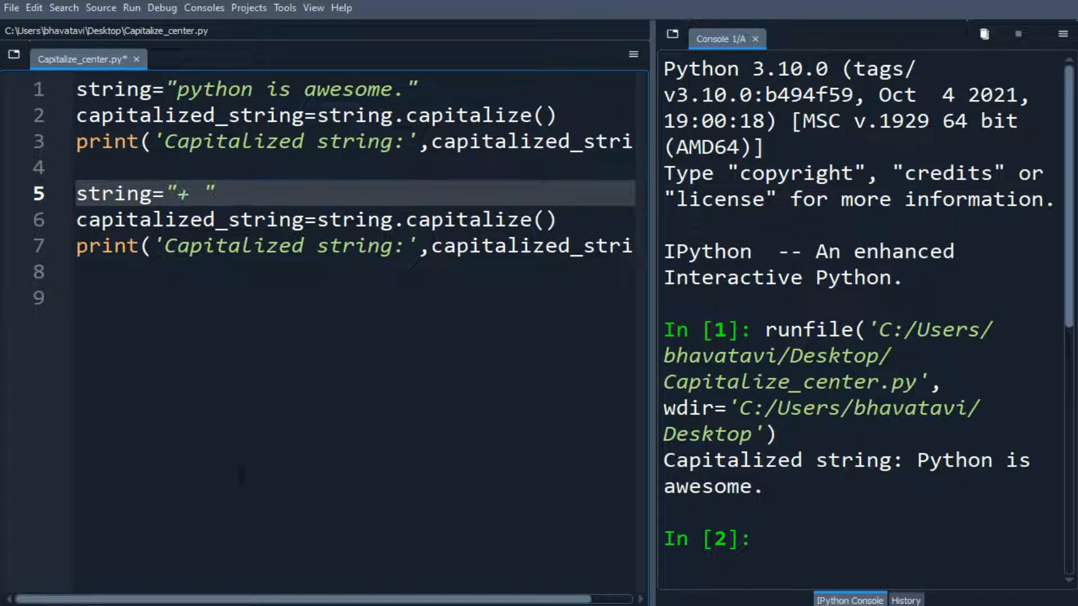
pyautogui.write('is an')
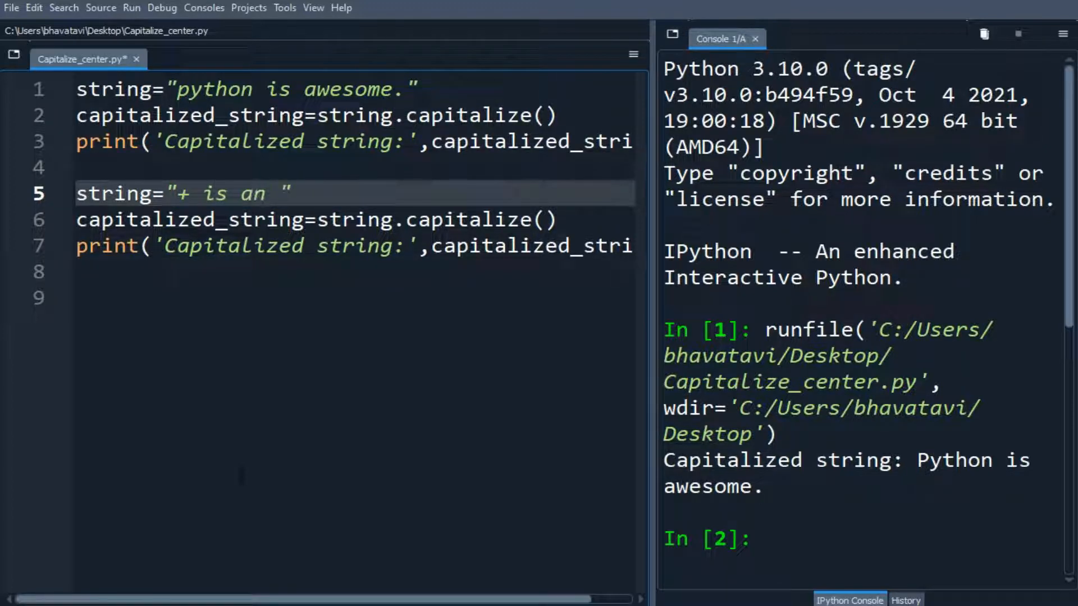
pyautogui.write('operator')
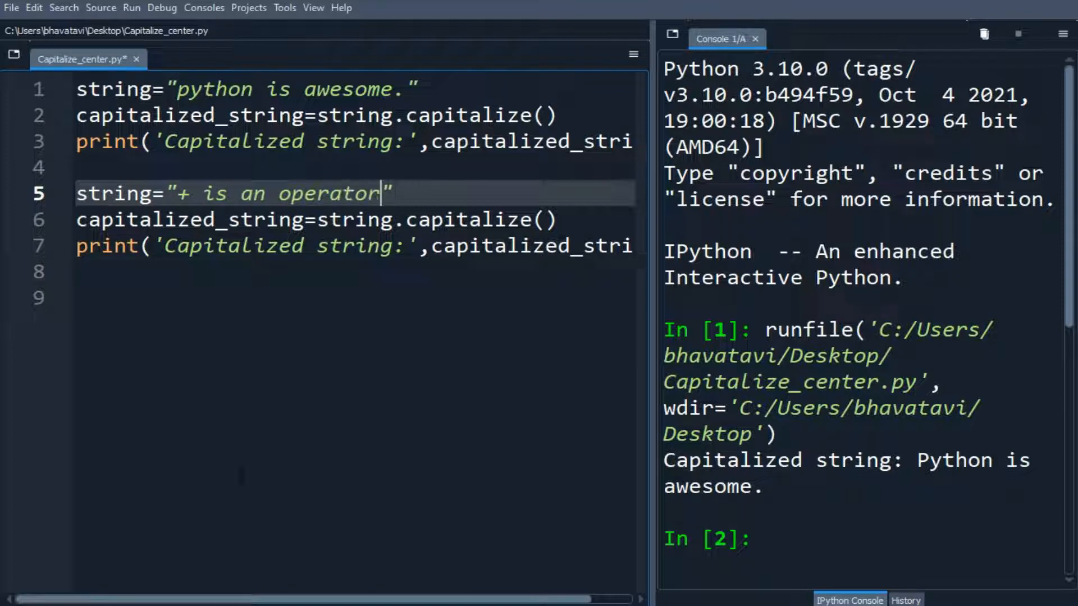
pyautogui.press('F5')
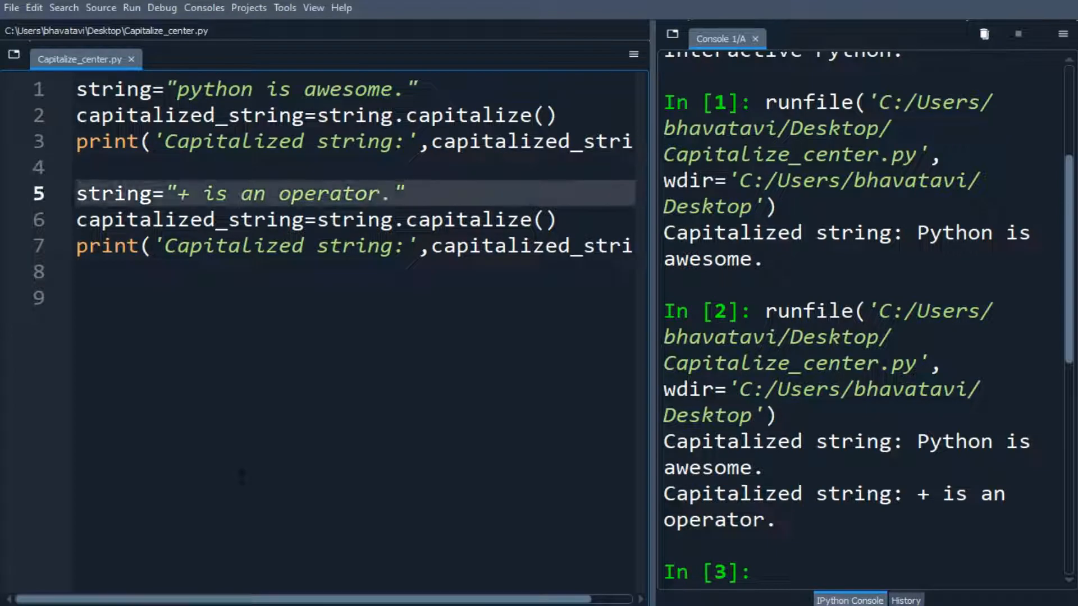
# - Type a '#center method' comment on line 9, followed by blank lines
pyautogui.write('#')
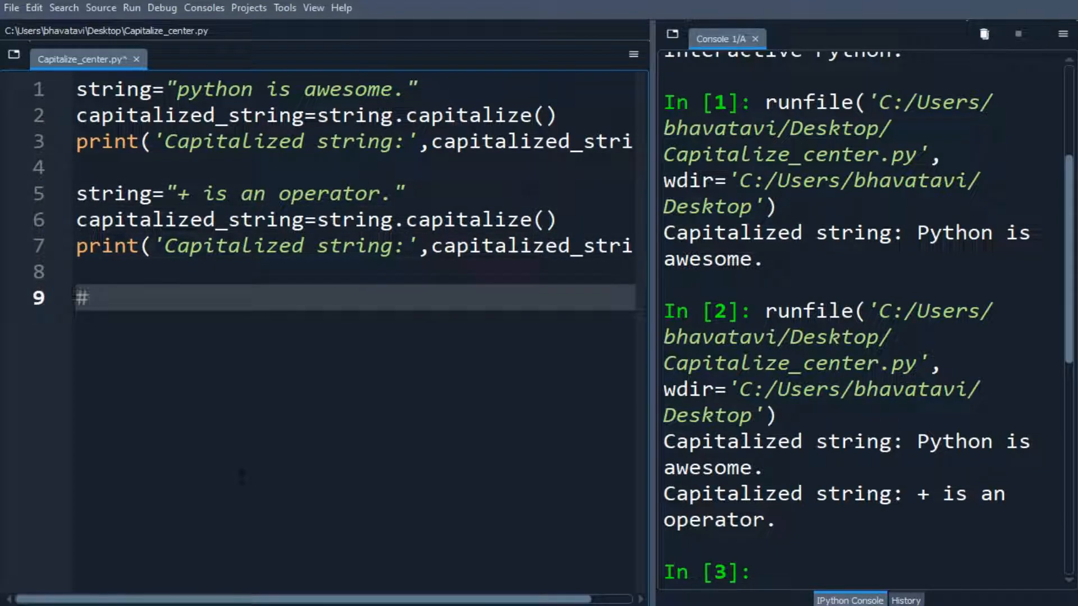
pyautogui.write('center metho')
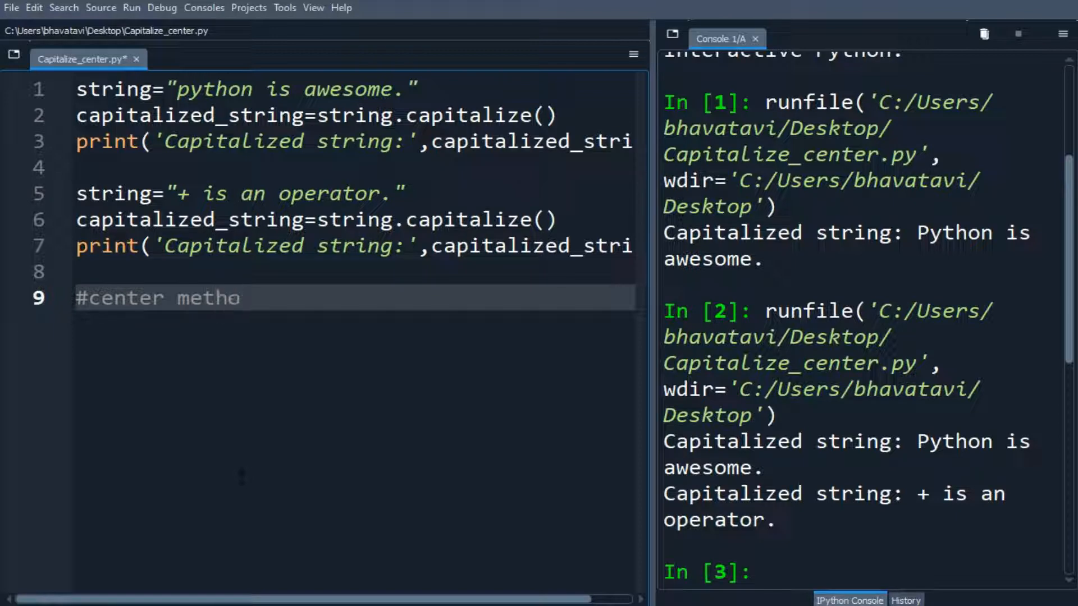
pyautogui.press('enter')
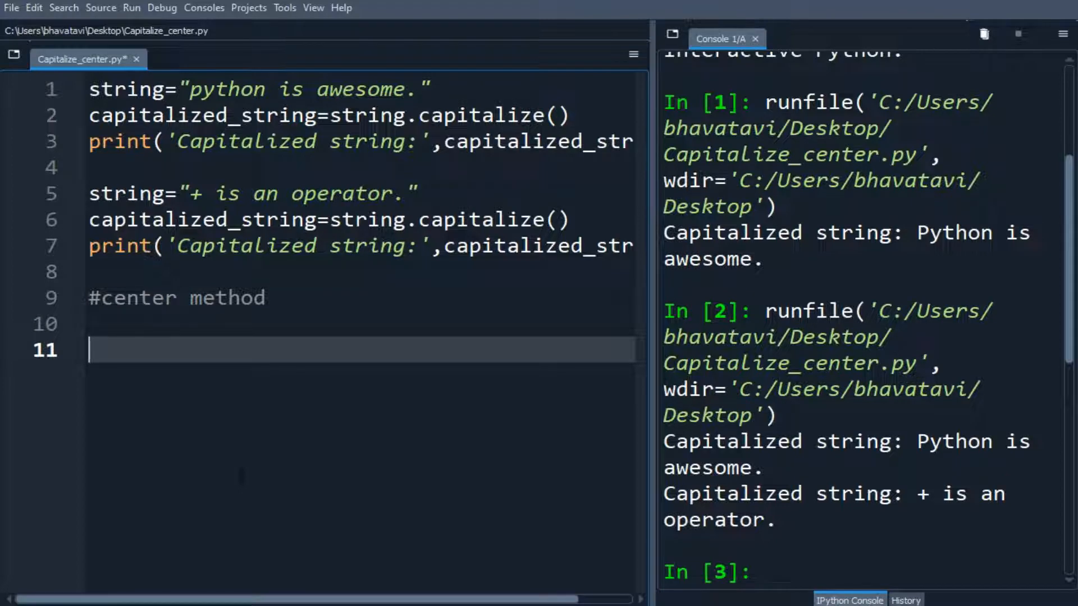
# - Center 'python is awesome.' to width 24, print new_string, and run the script
pyautogui.write('sti')
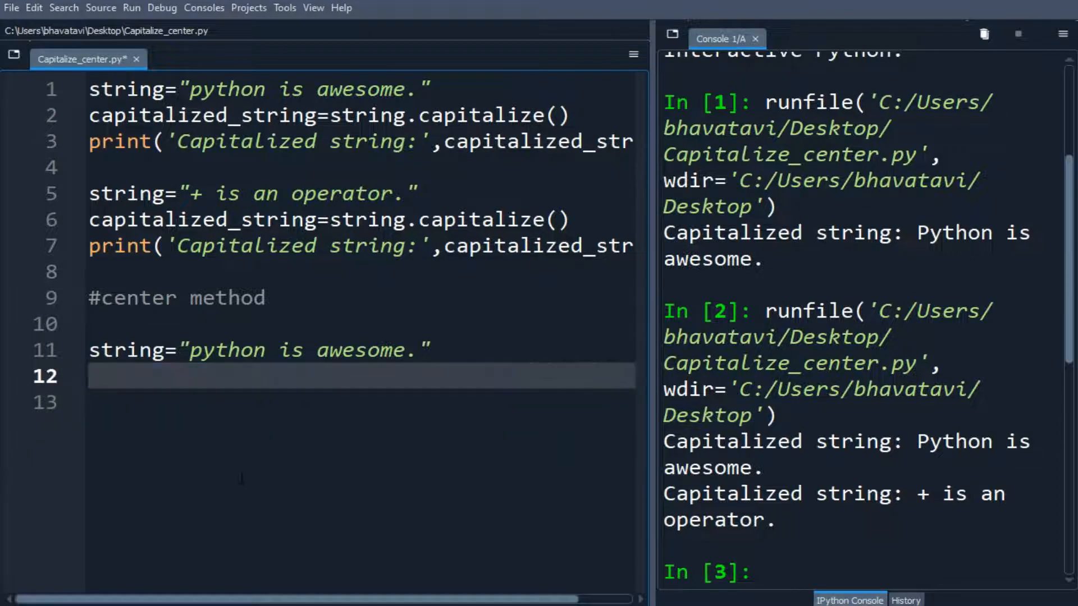
pyautogui.write('new')
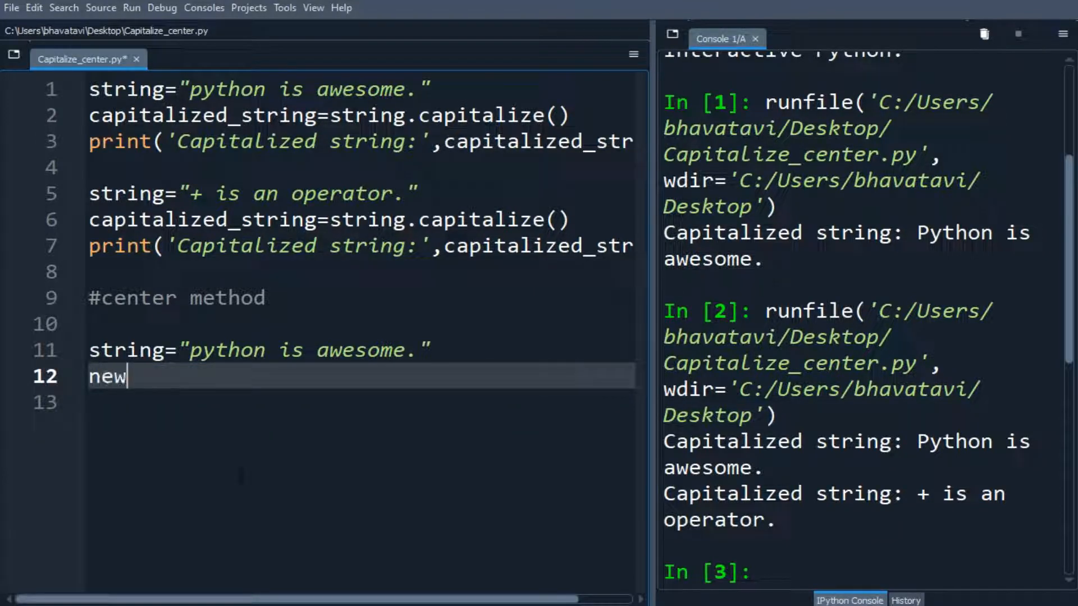
pyautogui.write('_string=')
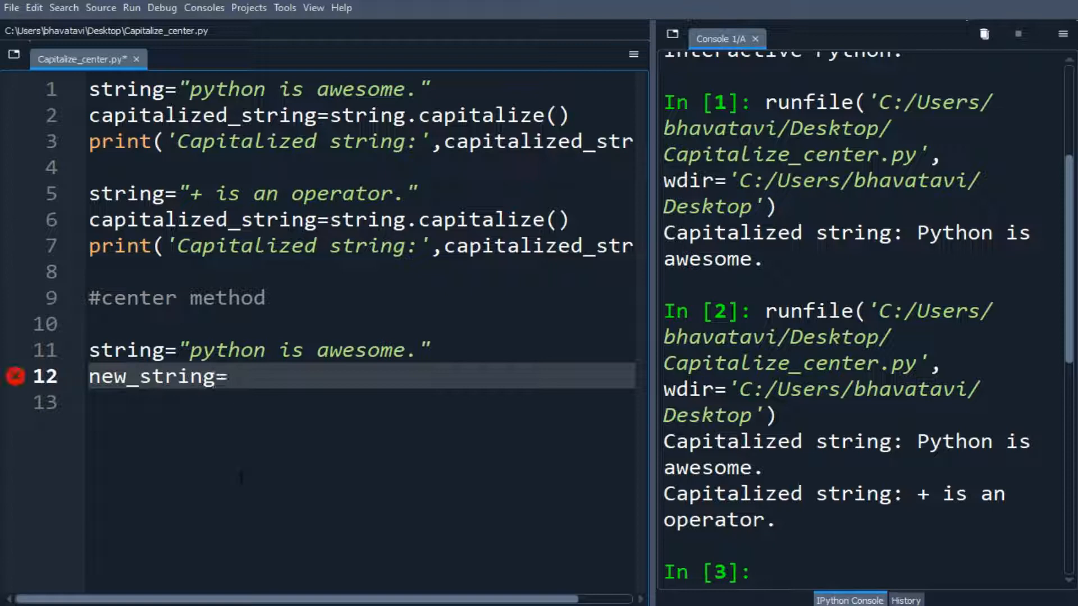
pyautogui.write('sti')
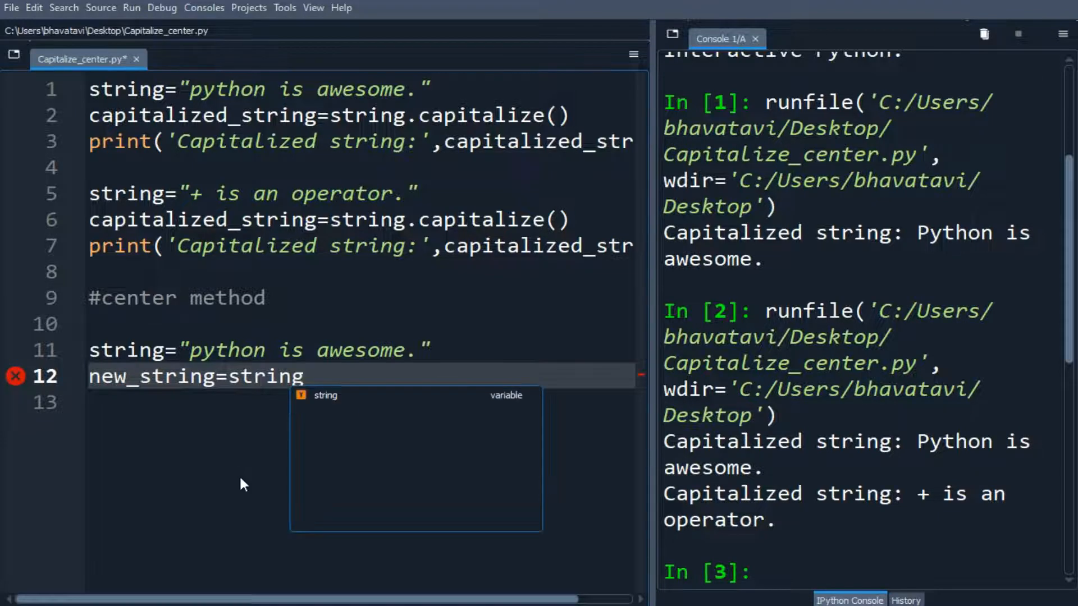
pyautogui.write('.center')
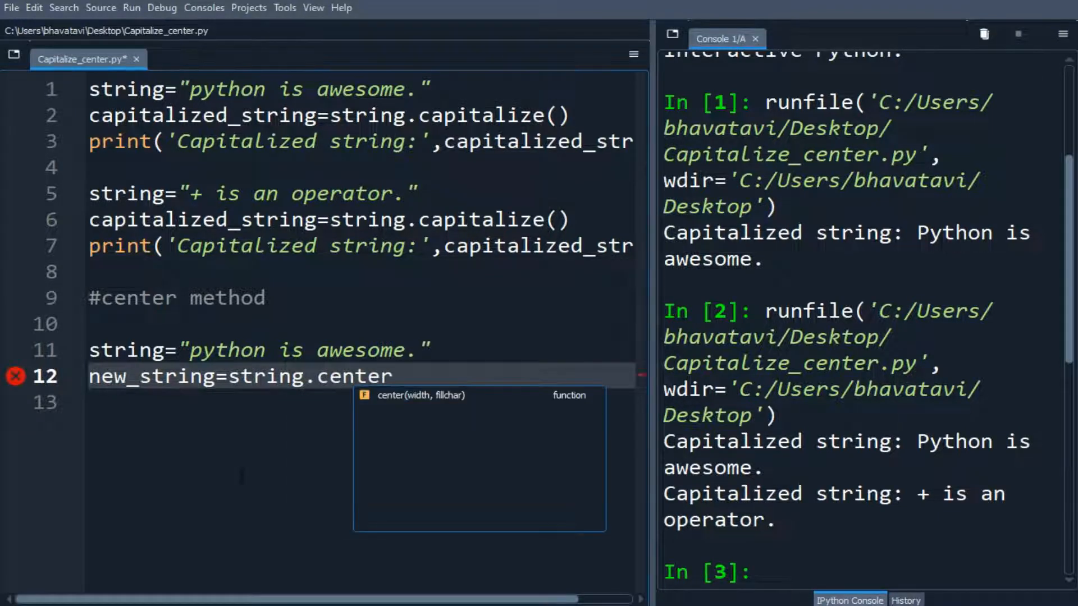
pyautogui.write('(24)')
pyautogui.click(360, 403)
pyautogui.write('print("')
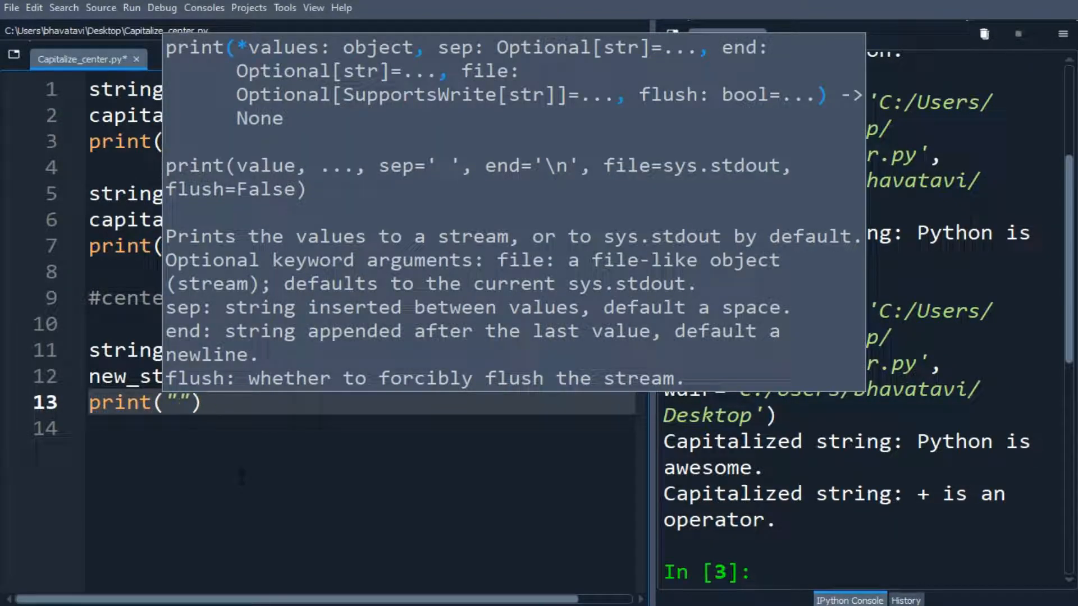
pyautogui.write('nee')
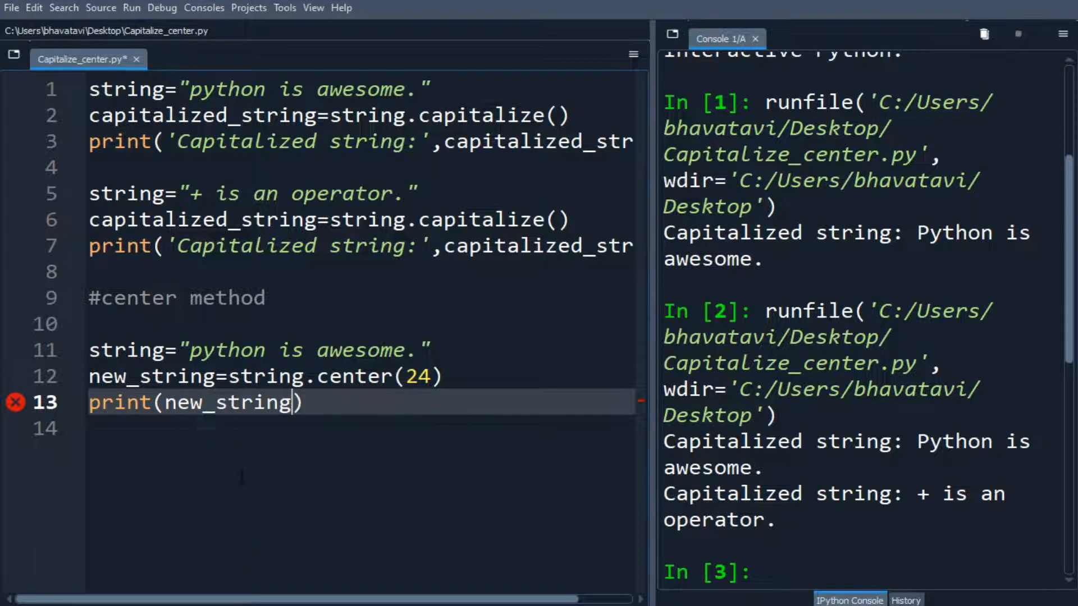
pyautogui.press('F5')
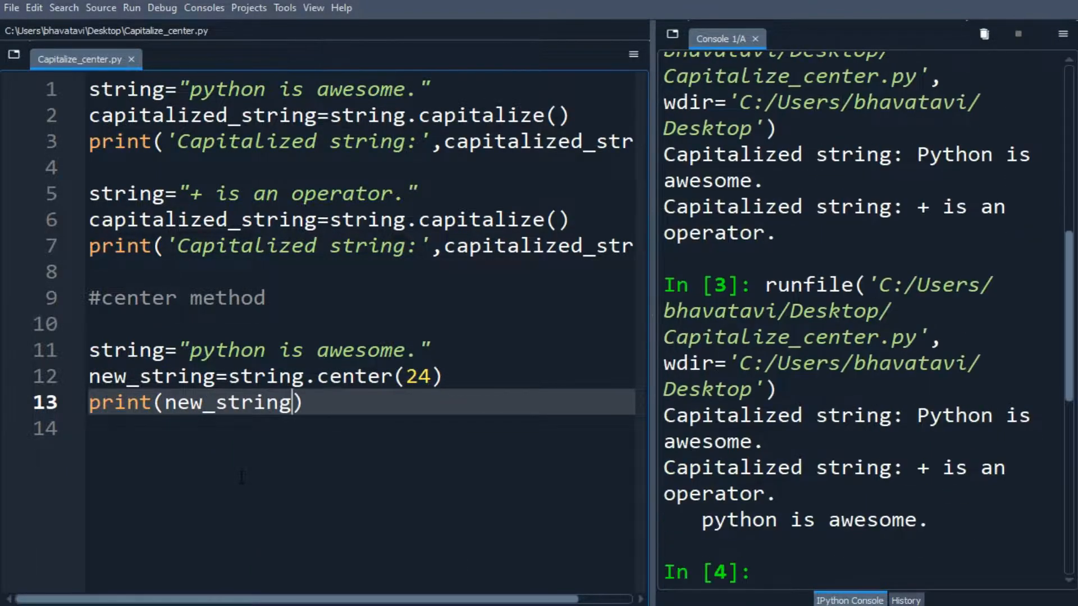
# - Add new_string=string.center(24,'*') after a blank line and begin print(new_string)
pyautogui.press('enter')
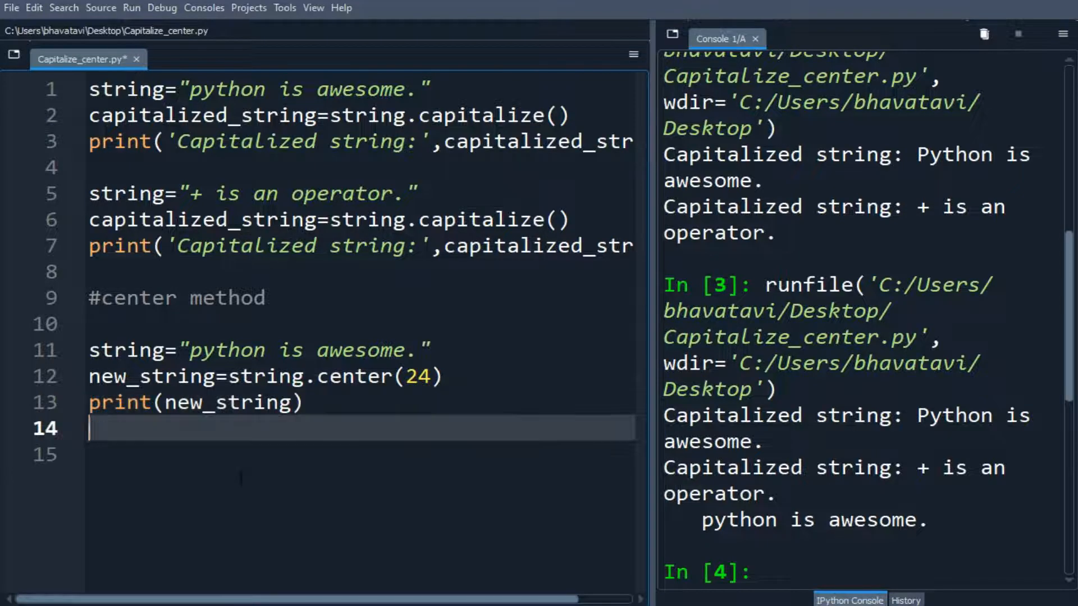
pyautogui.press('enter')
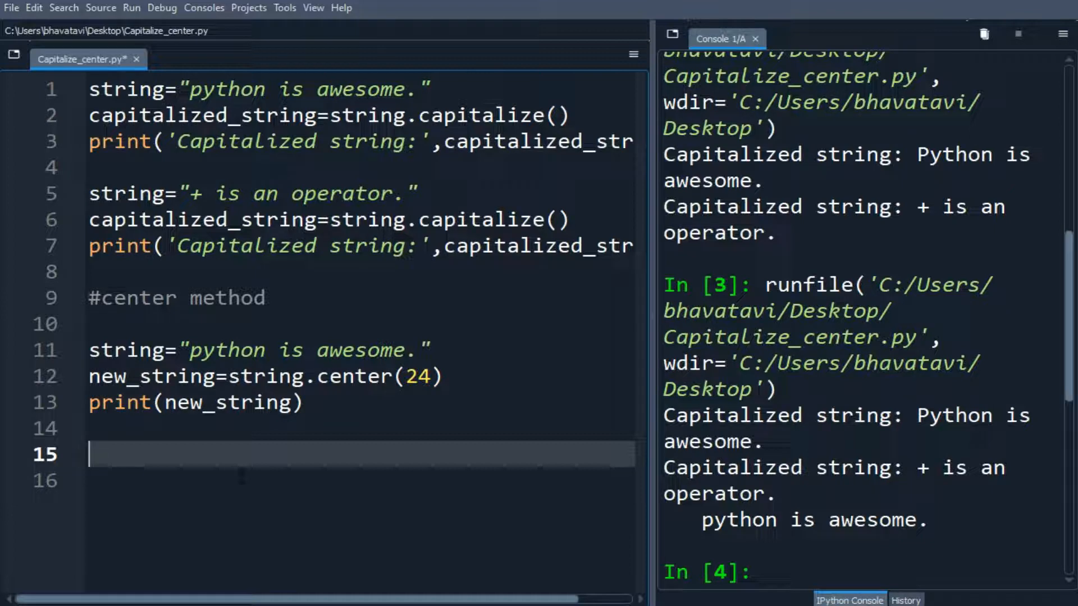
pyautogui.write('new')
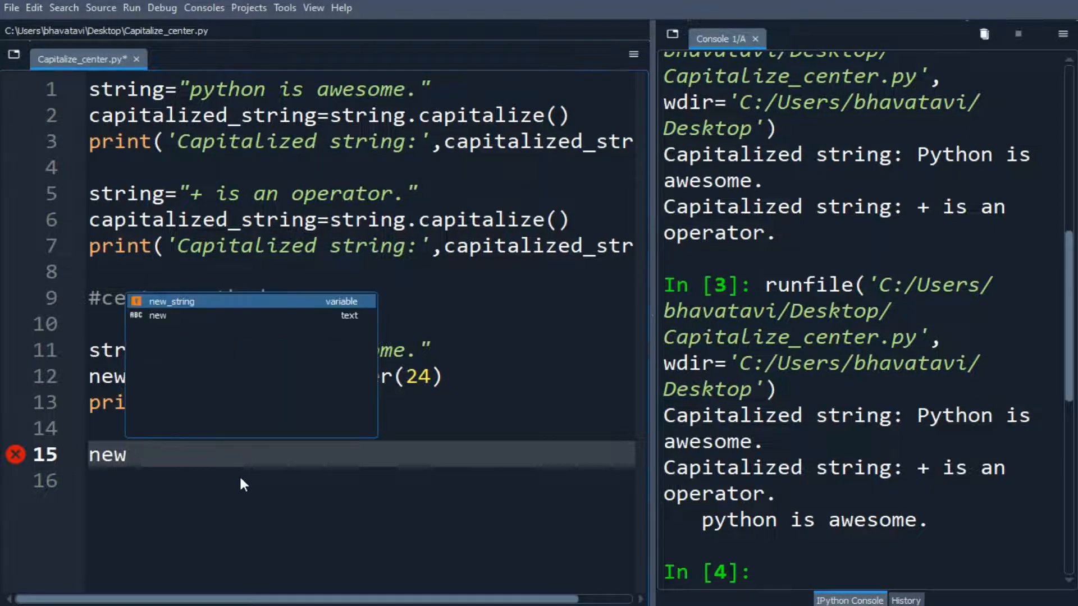
pyautogui.write('_string=st')
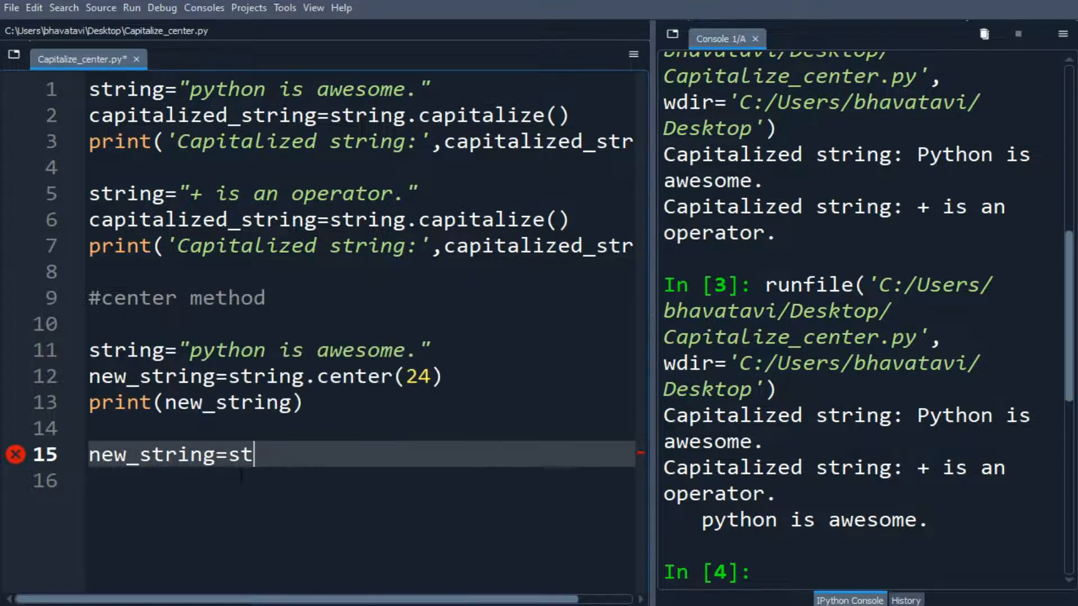
pyautogui.write('ring.ce')
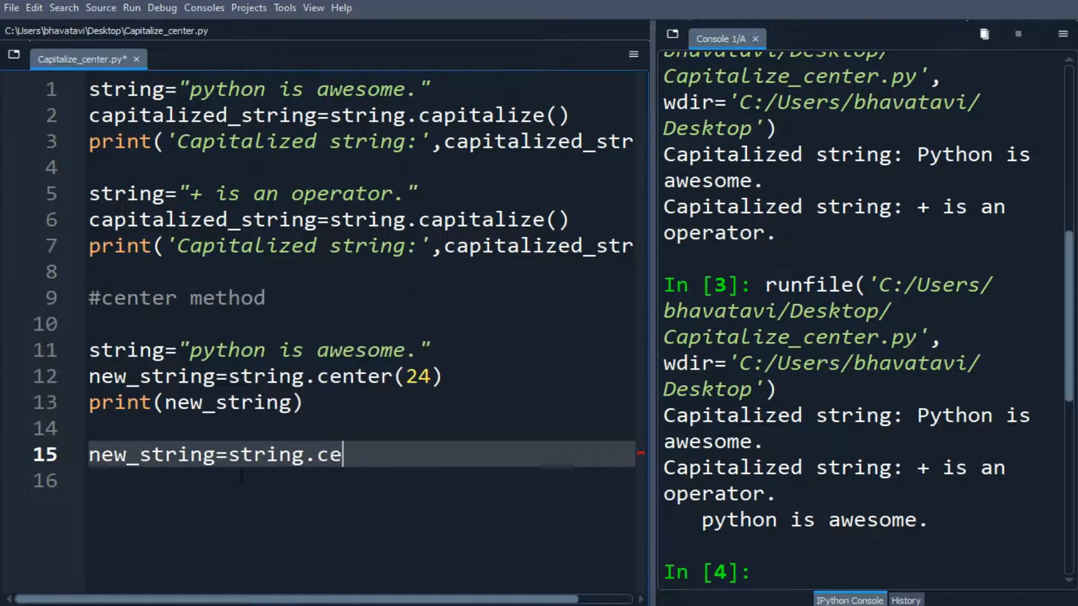
pyautogui.write('nter()')
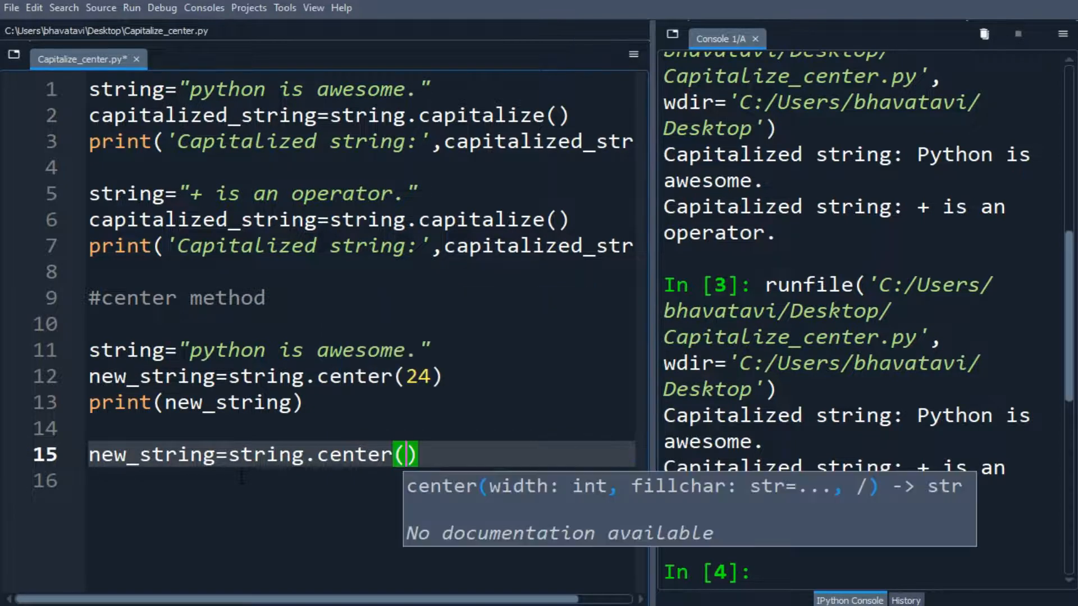
pyautogui.write("24,''")
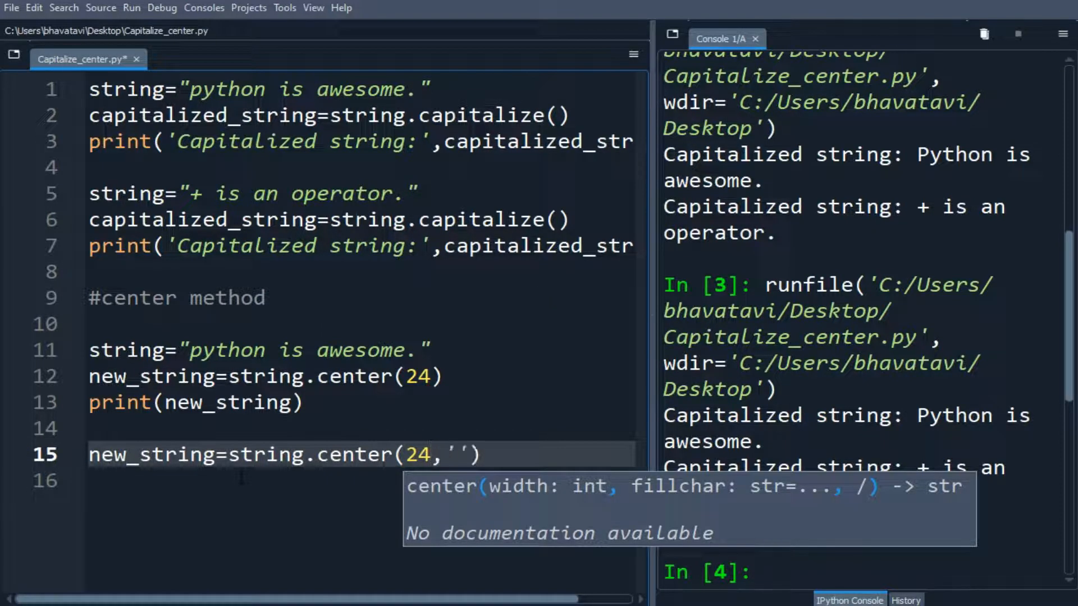
pyautogui.write('*')
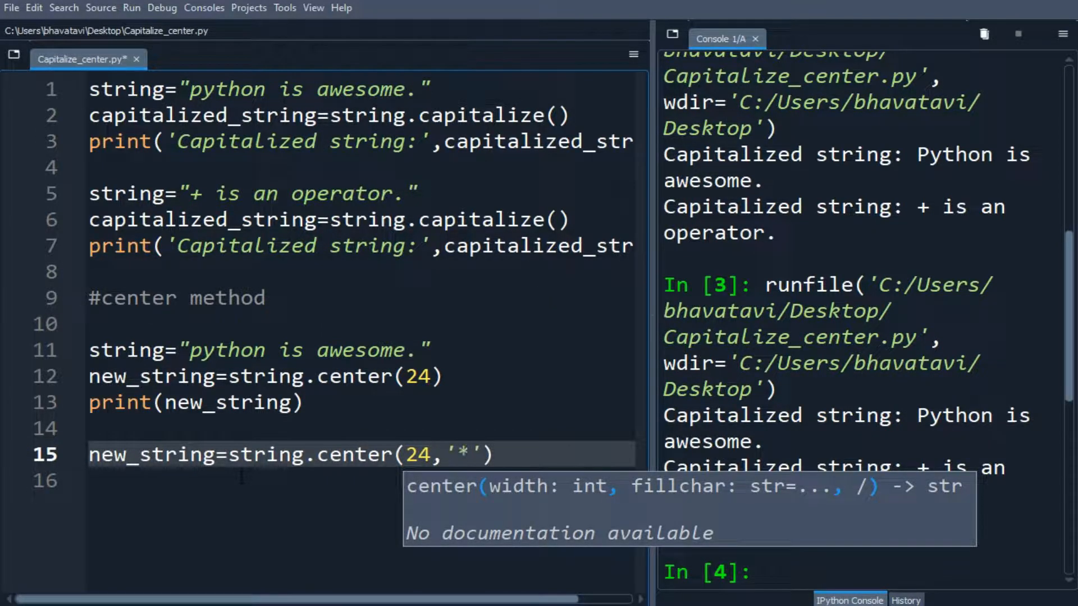
pyautogui.write('print')
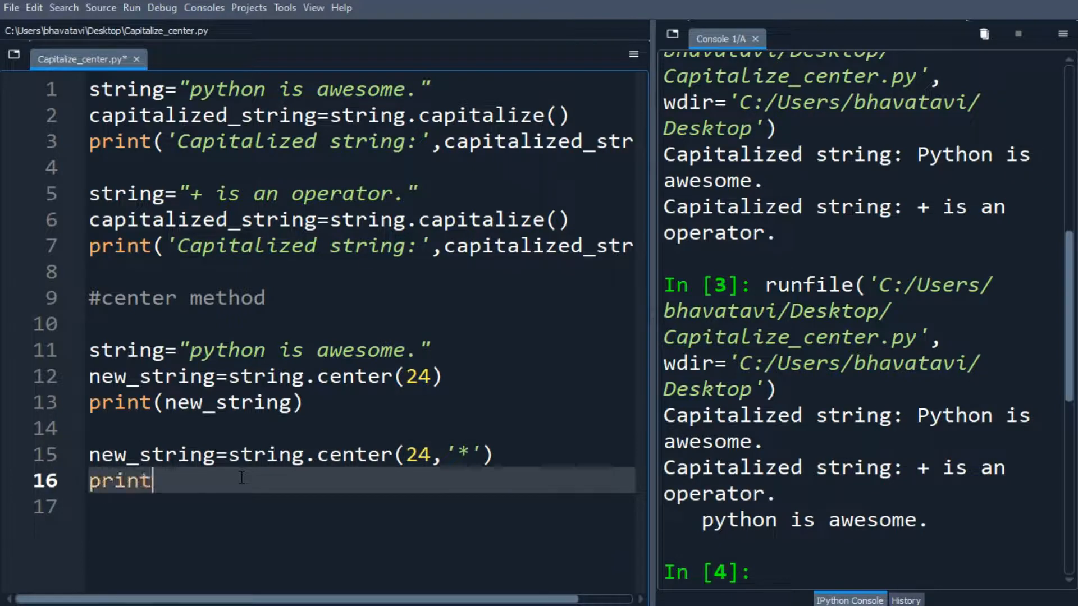
pyautogui.write('(new_')
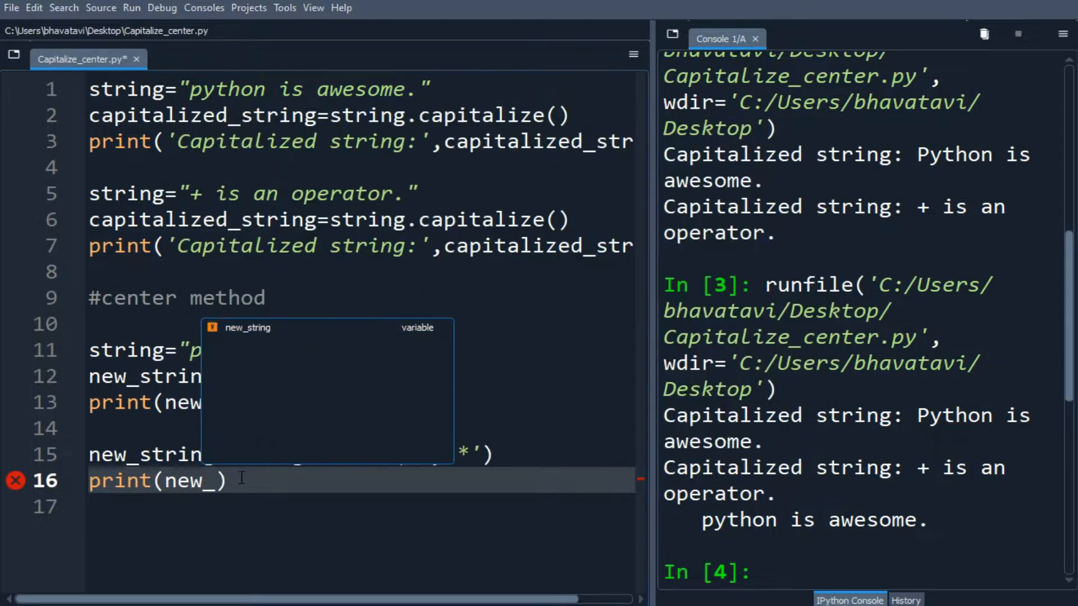